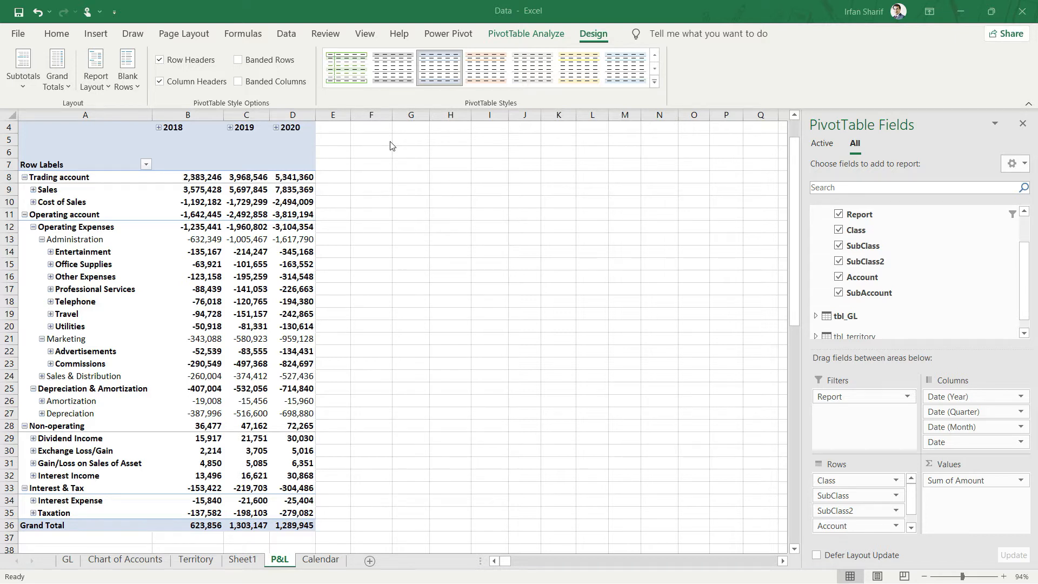
pyautogui.moveTo(219, 564)
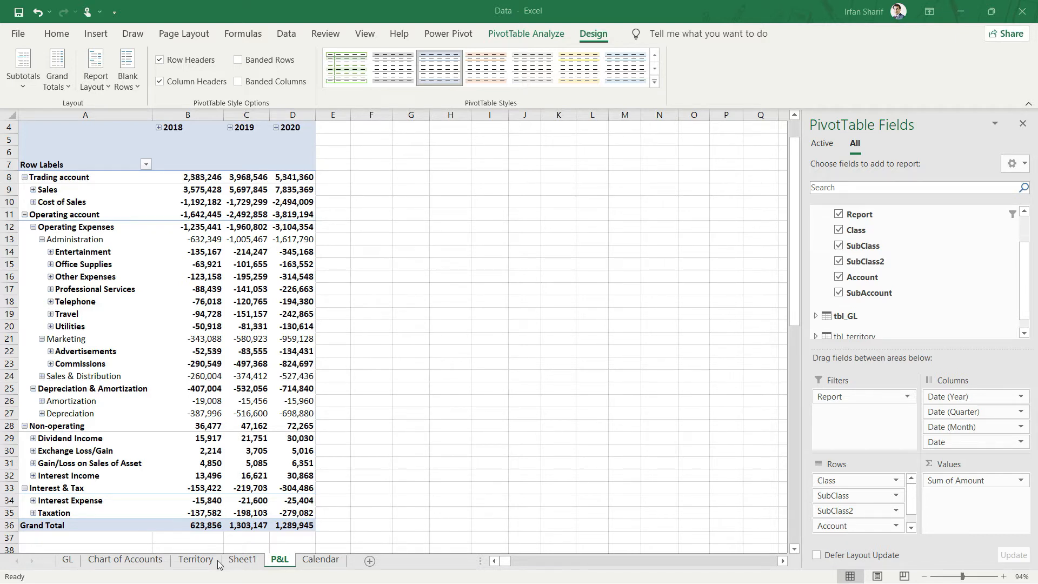
# Step: Check the Territory country list, then insert a Country slicer from tbl_territory beside the pivot table
pyautogui.click(195, 559)
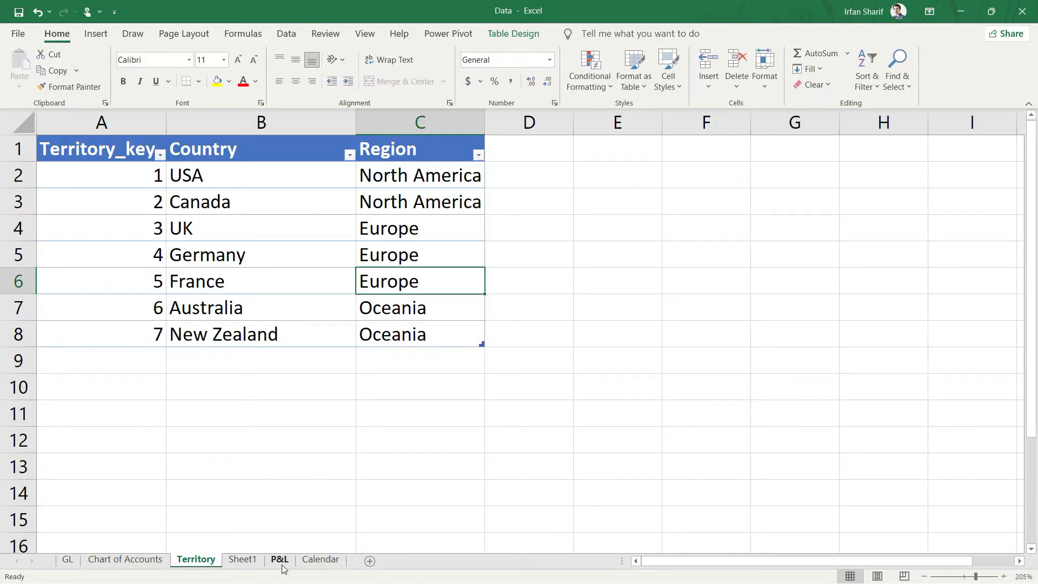
pyautogui.click(279, 559)
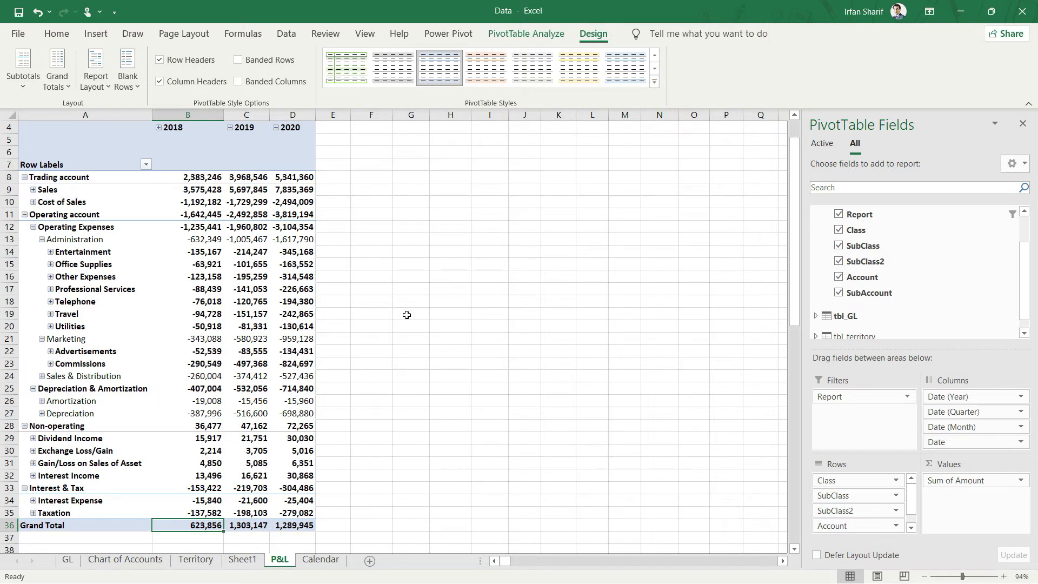
pyautogui.moveTo(558, 174)
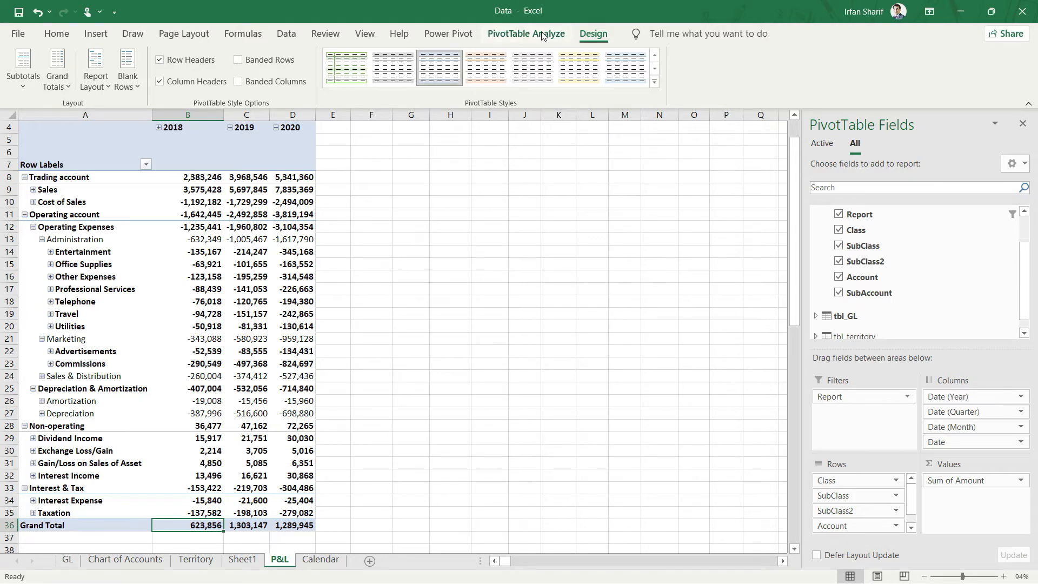
pyautogui.click(525, 34)
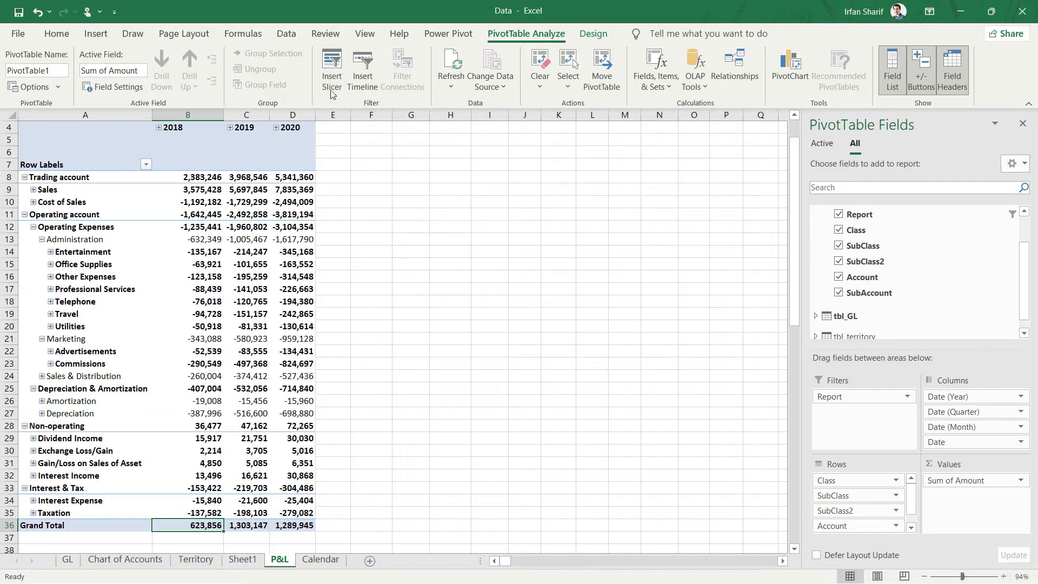
pyautogui.moveTo(332, 65)
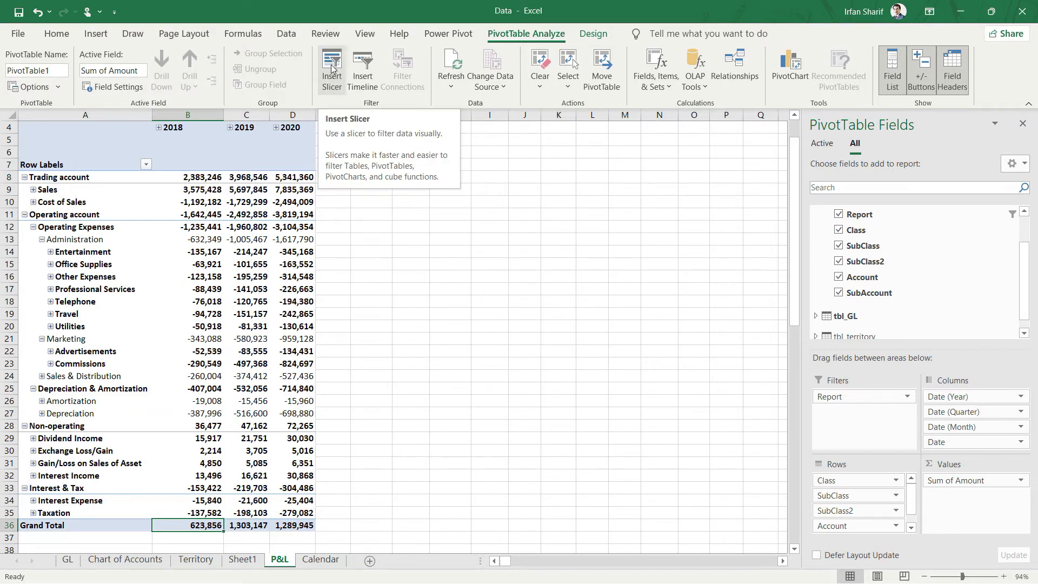
pyautogui.click(331, 63)
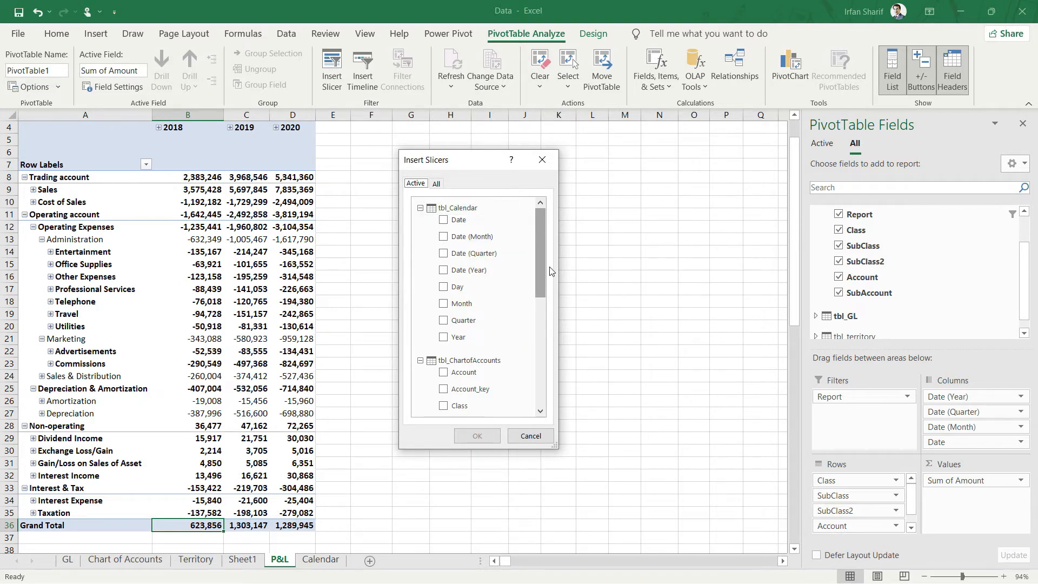
pyautogui.moveTo(551, 271)
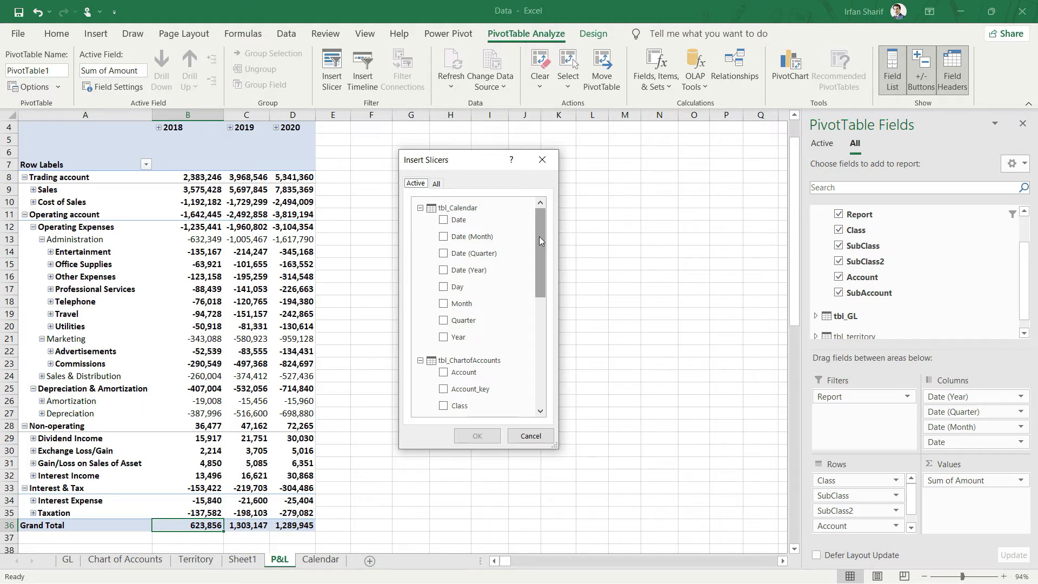
pyautogui.scroll(-3)
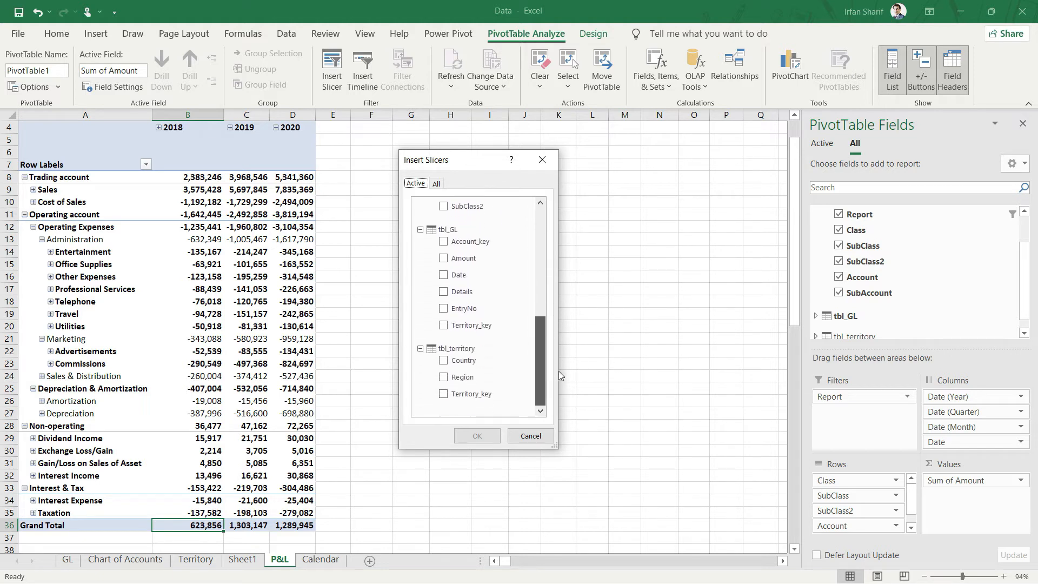
pyautogui.click(443, 360)
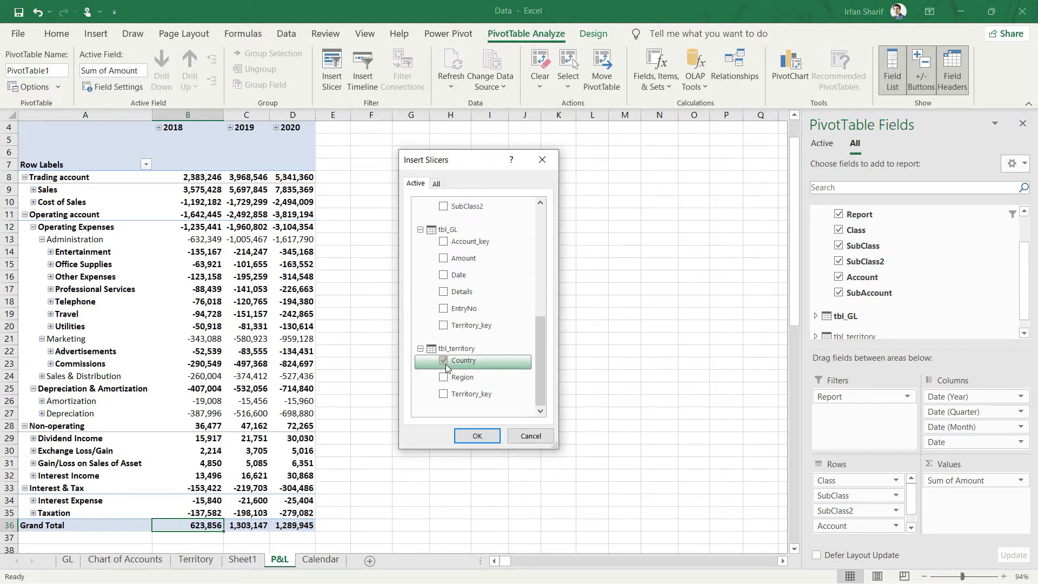
pyautogui.click(475, 436)
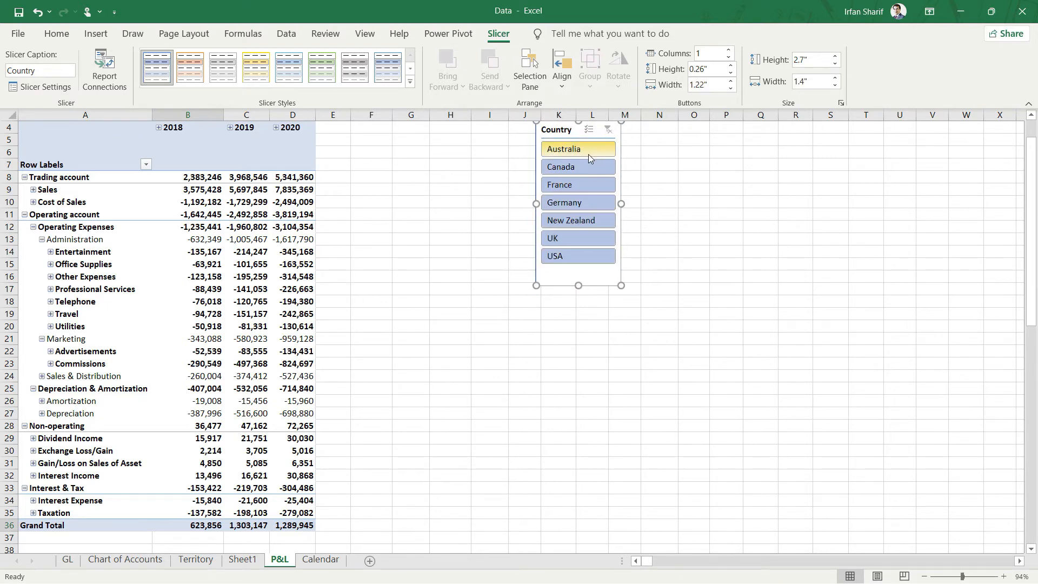
# Step: Filter the slicer to Australia, Canada and New Zealand in turn, finishing on USA
pyautogui.click(564, 148)
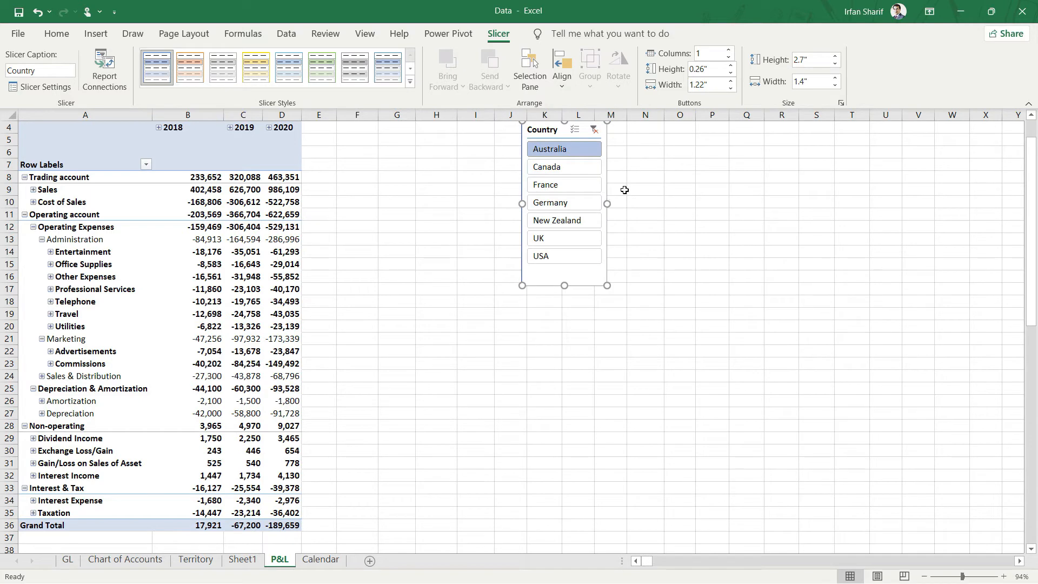
pyautogui.moveTo(316, 458)
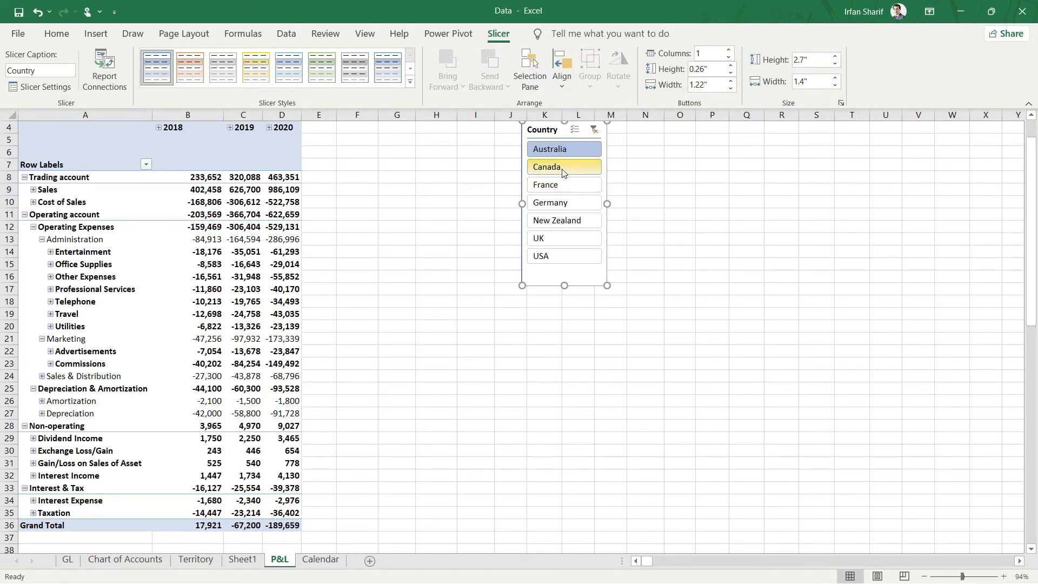
pyautogui.click(563, 165)
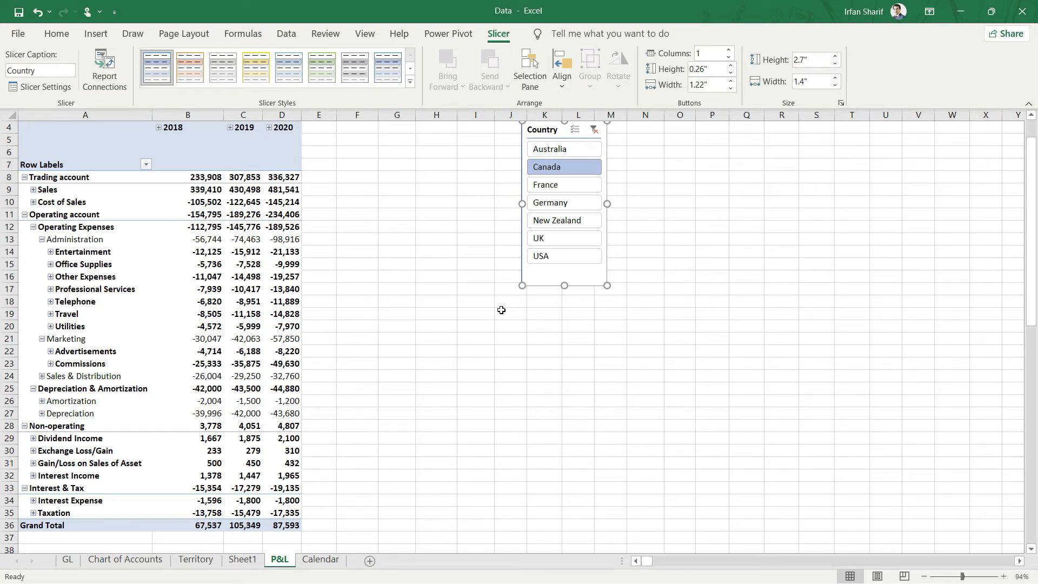
pyautogui.click(563, 220)
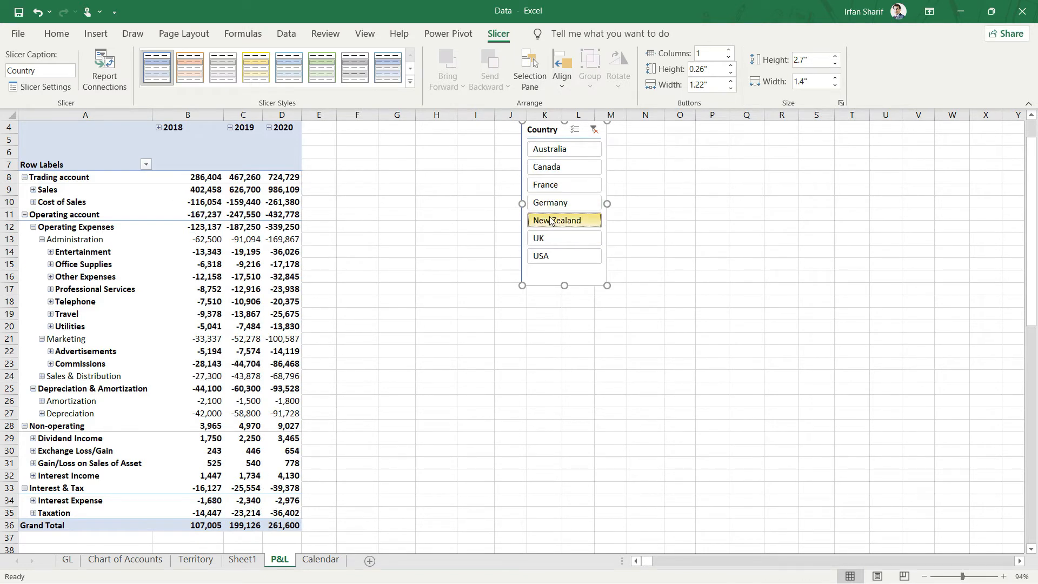
pyautogui.click(563, 256)
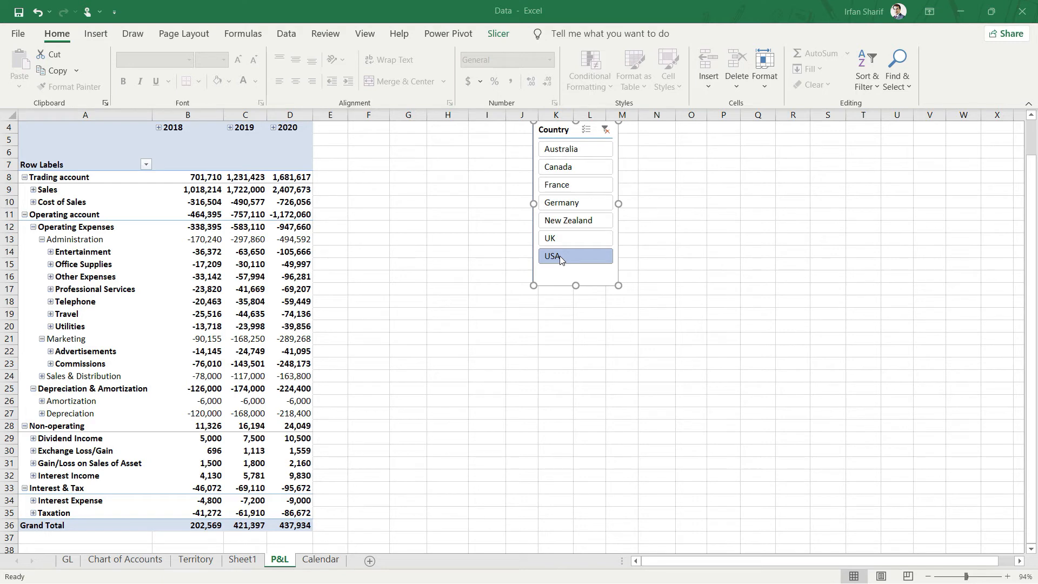
pyautogui.moveTo(604, 129)
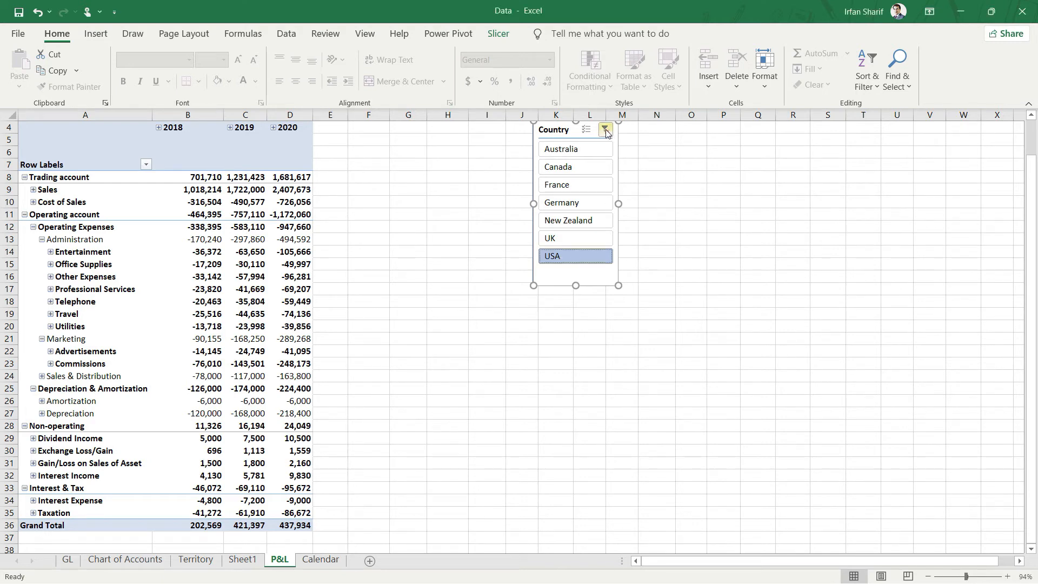
# Step: Clear the Country slicer's filter to restore all countries' combined 2018–2020 totals
pyautogui.click(607, 129)
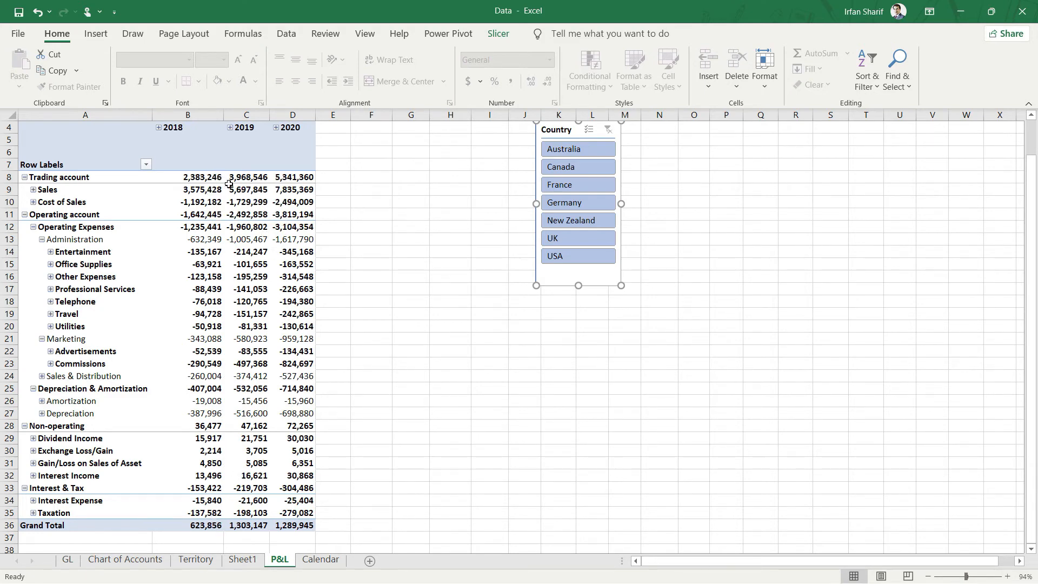
pyautogui.moveTo(246, 189)
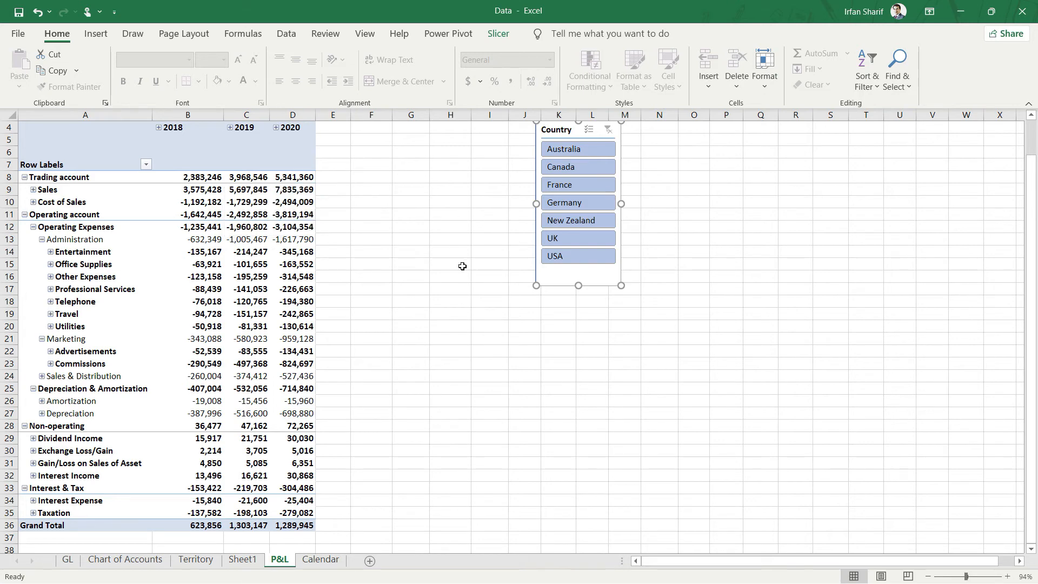
pyautogui.moveTo(455, 258)
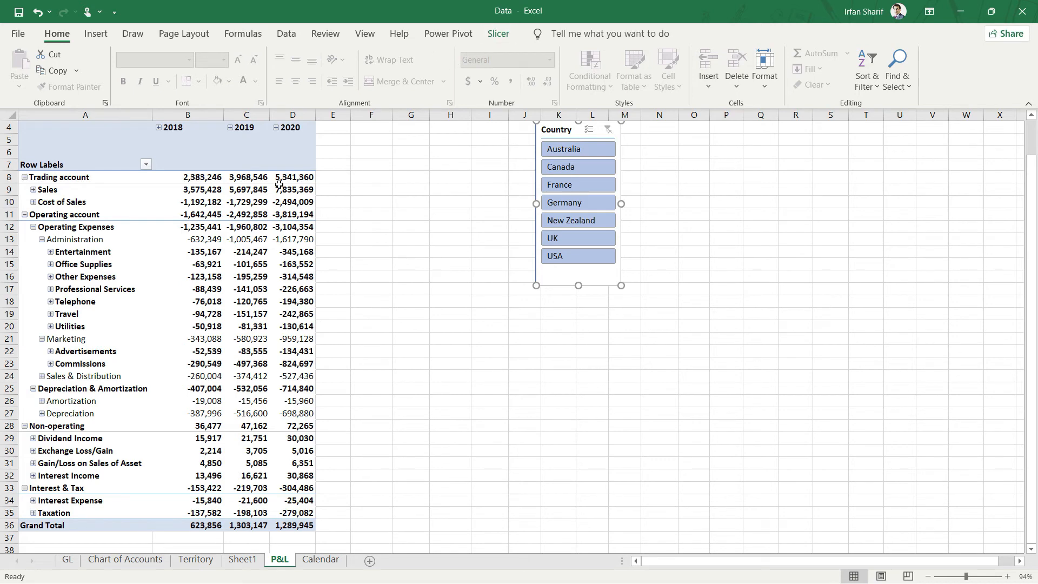
# Step: Insert a Quarter slicer from tbl_Calendar, showing Qtr 1 to Qtr 4, below the Country slicer
pyautogui.click(247, 251)
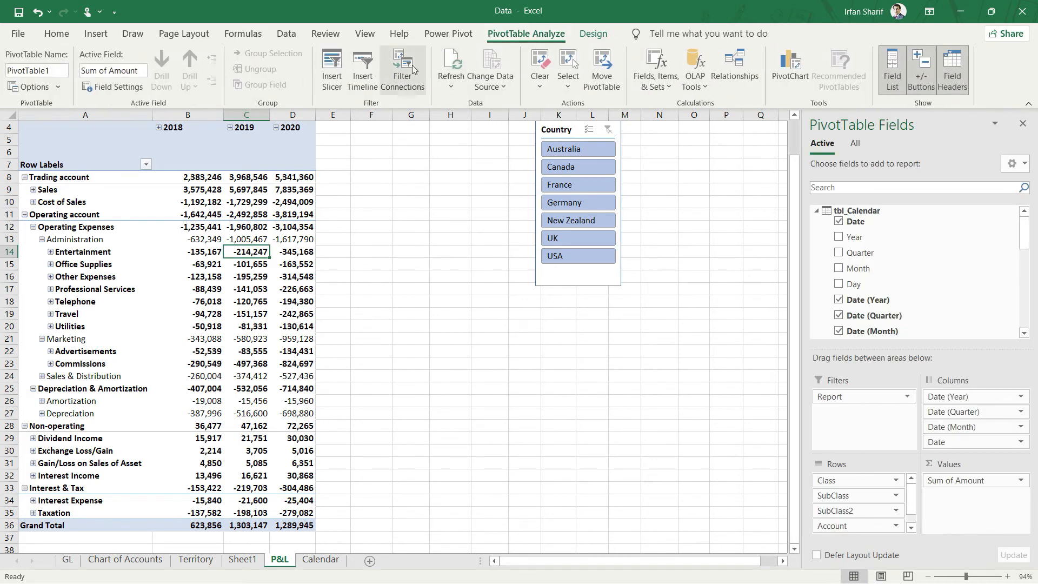
pyautogui.click(331, 68)
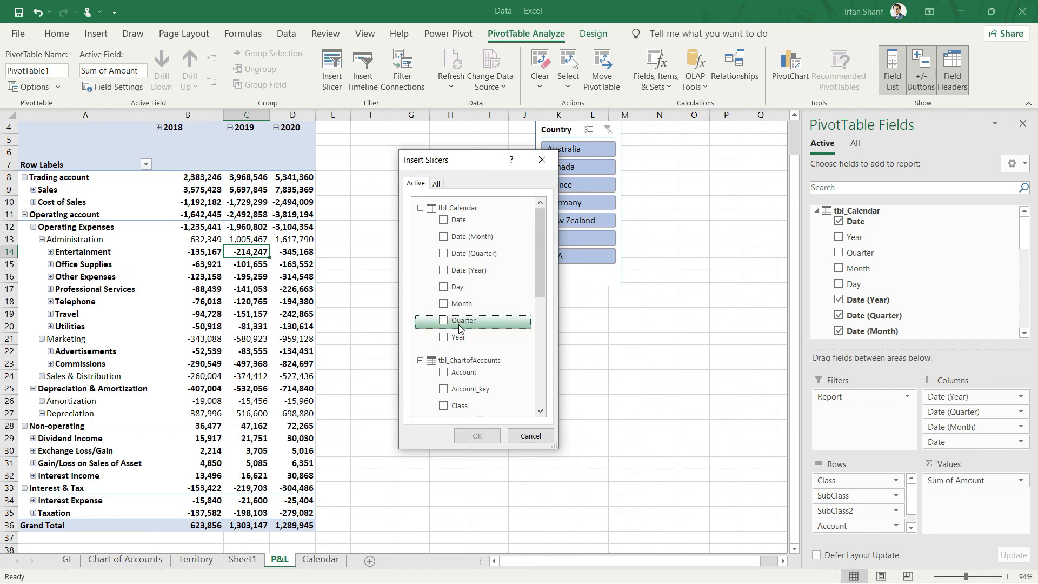
pyautogui.click(444, 320)
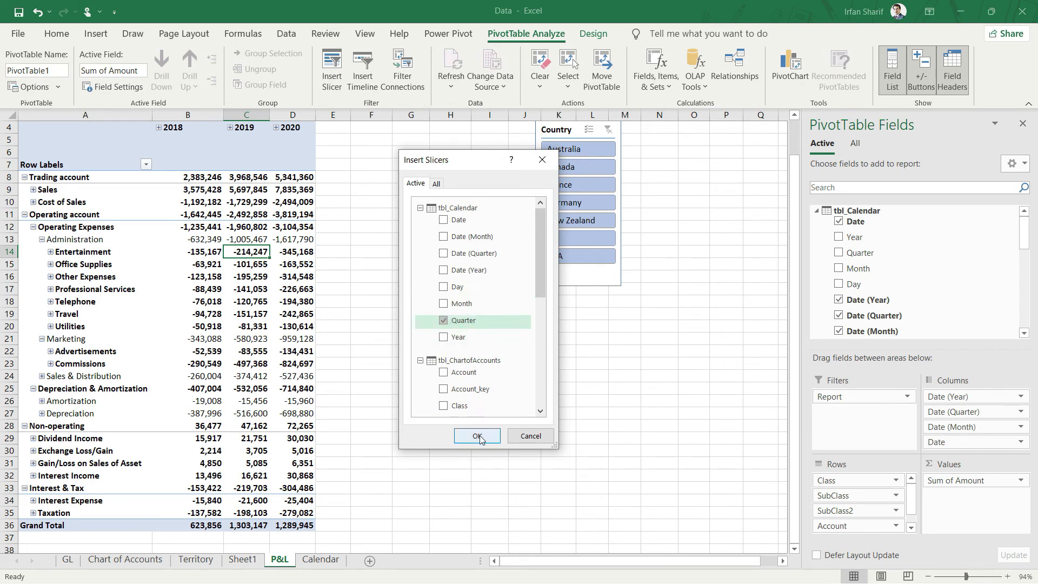
pyautogui.click(477, 436)
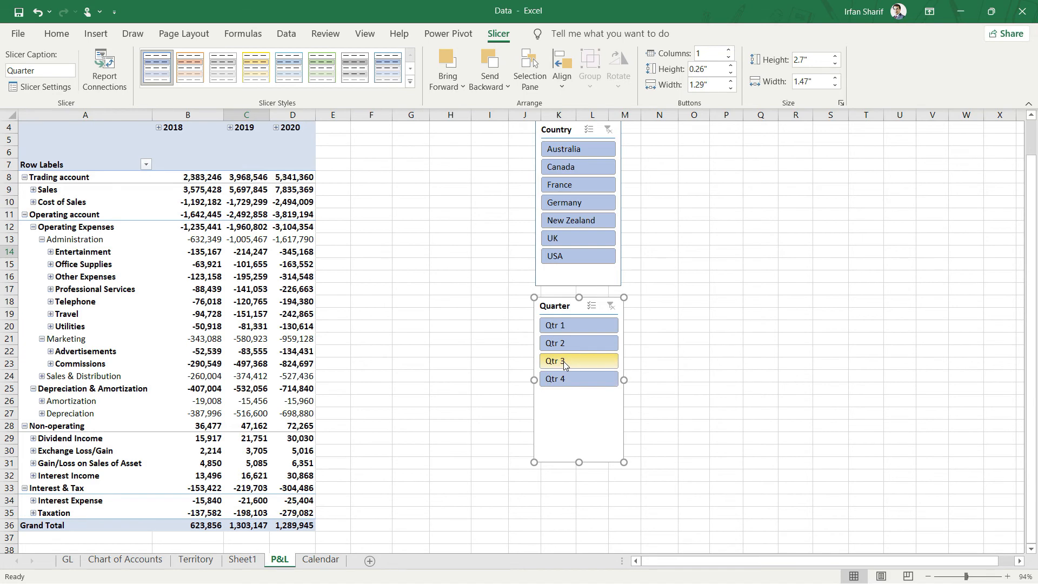
# Step: Filter the Quarter slicer to Qtr 3, then Qtr 1, ending on Qtr 4
pyautogui.click(559, 361)
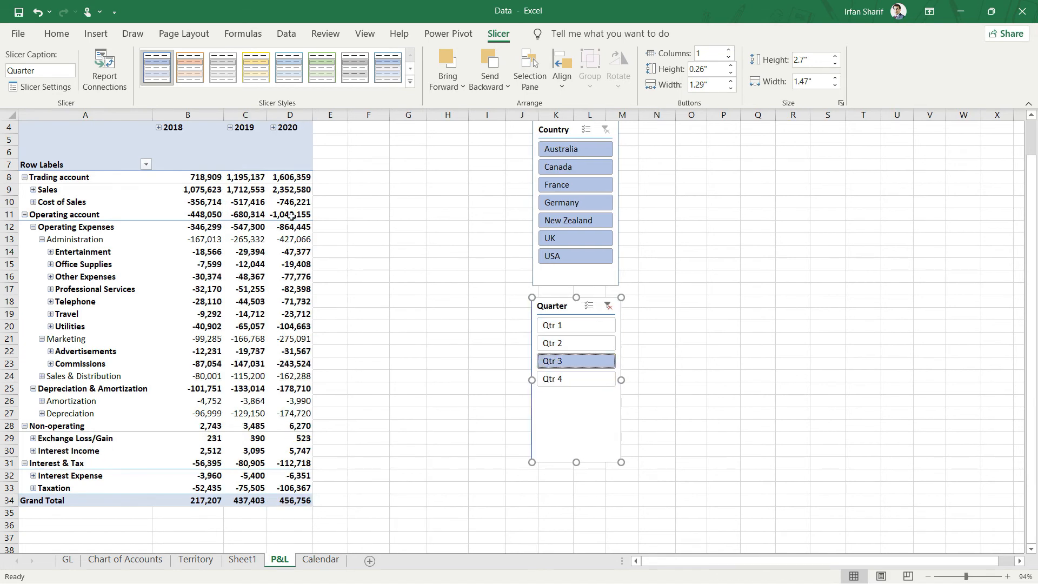
pyautogui.moveTo(290, 214)
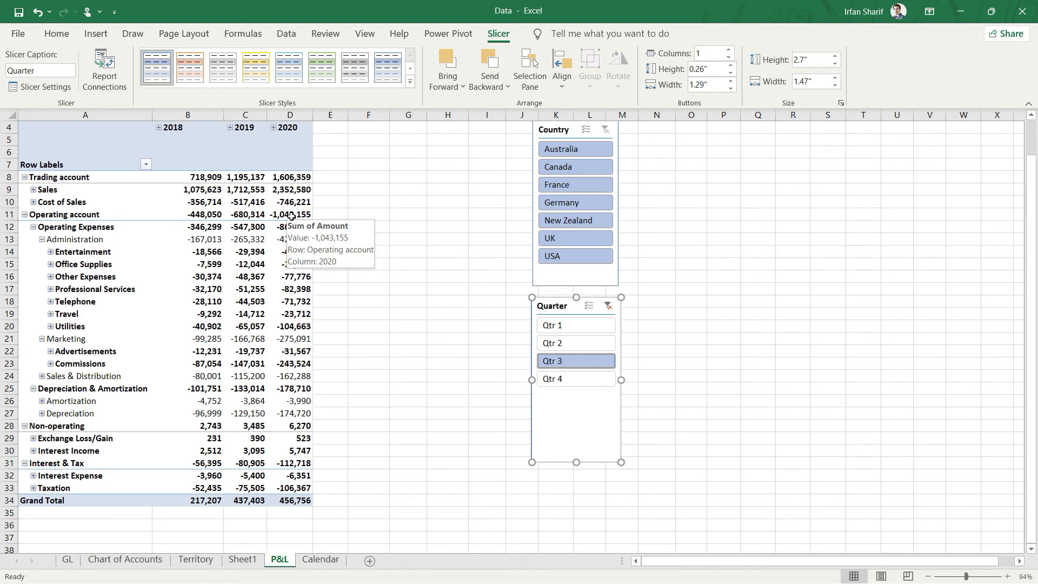
pyautogui.moveTo(389, 309)
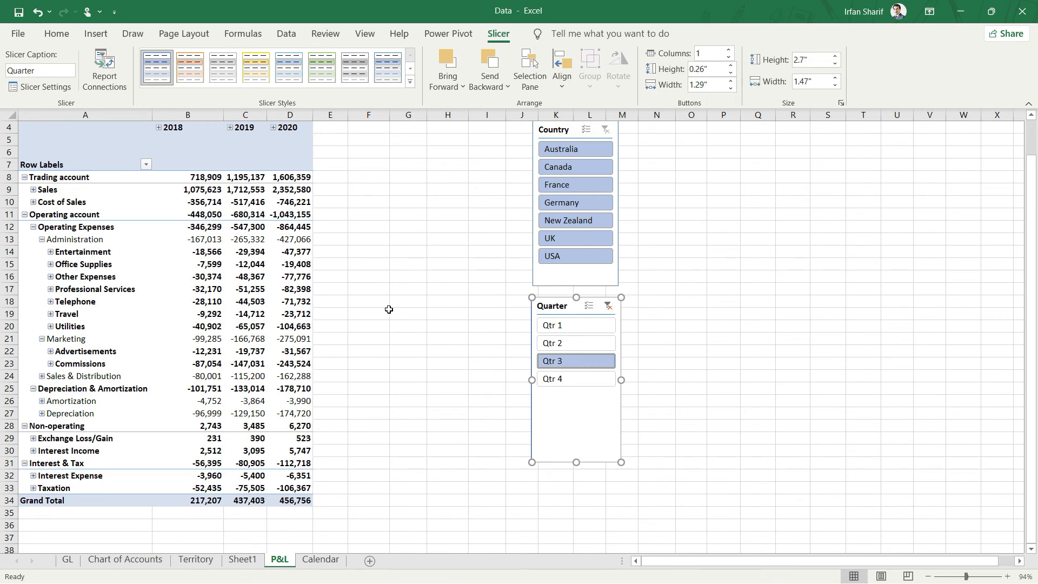
pyautogui.click(569, 325)
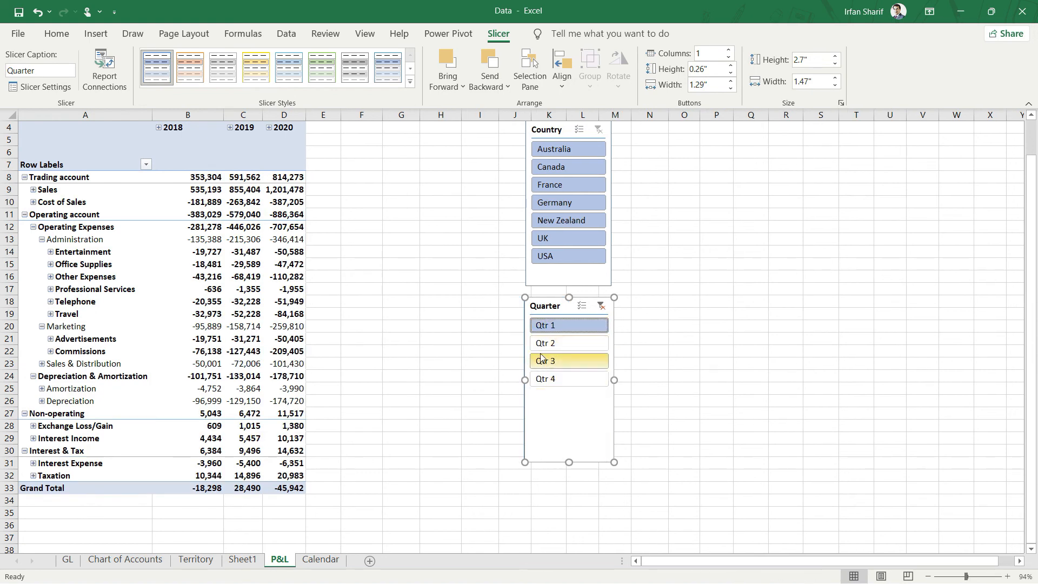
pyautogui.click(590, 377)
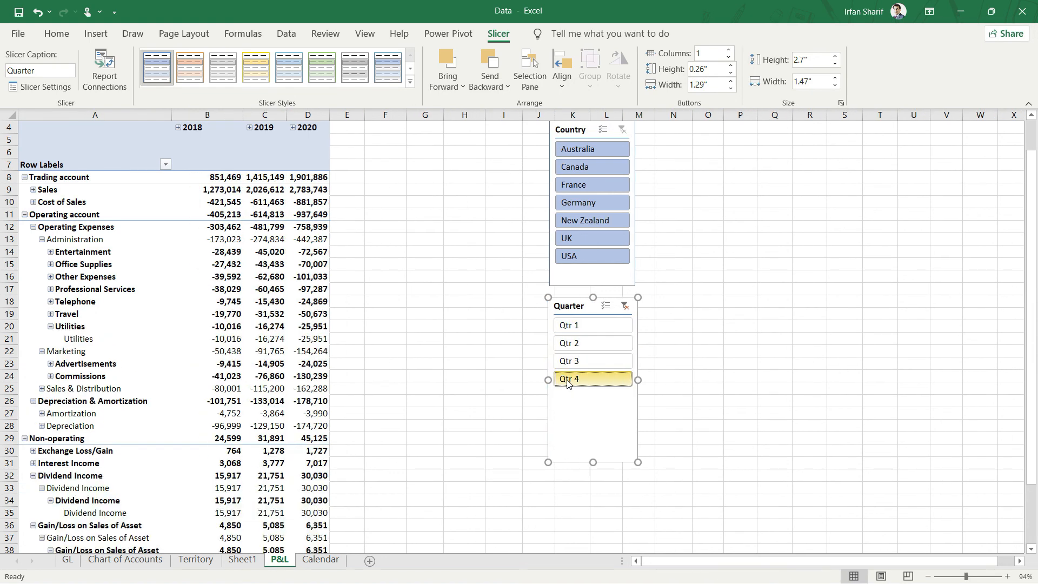